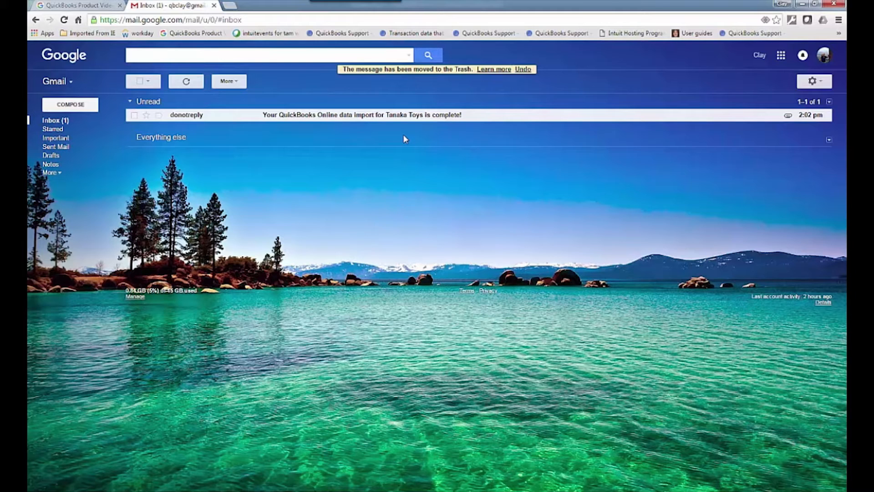
mouse_move(393, 141)
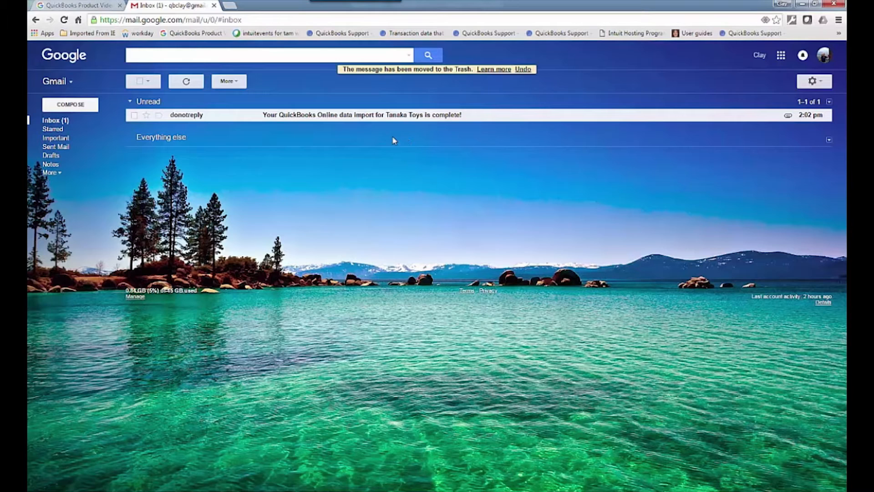
Open the Tanaka Toys QuickBooks Online import-complete email and scroll to its attachment
left_click(360, 115)
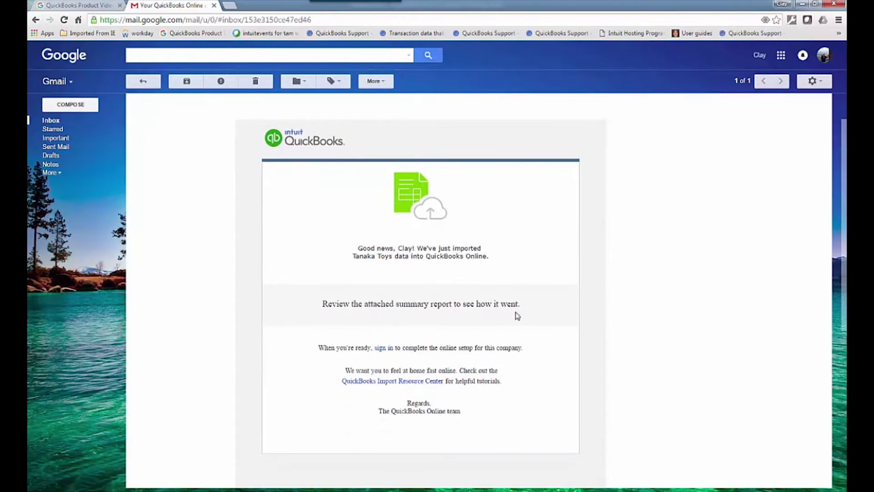
scroll("down", 3)
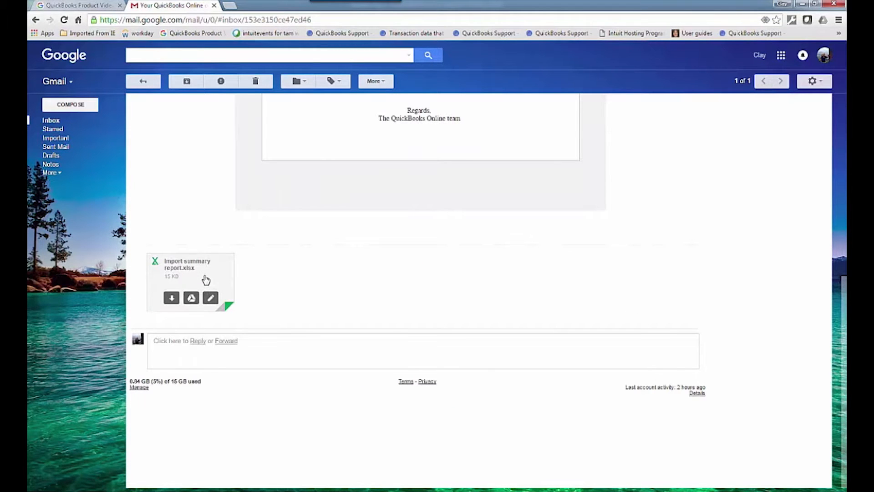
Preview the attached Import summary report.xlsx
left_click(190, 281)
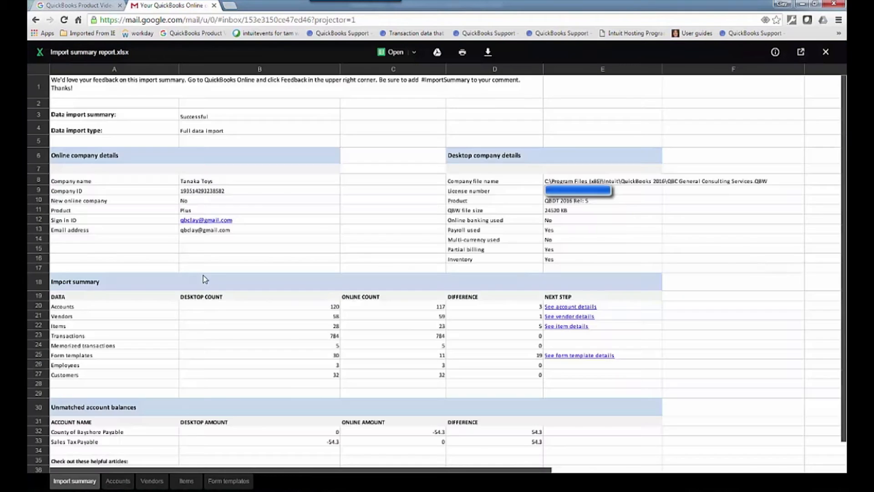
mouse_move(743, 235)
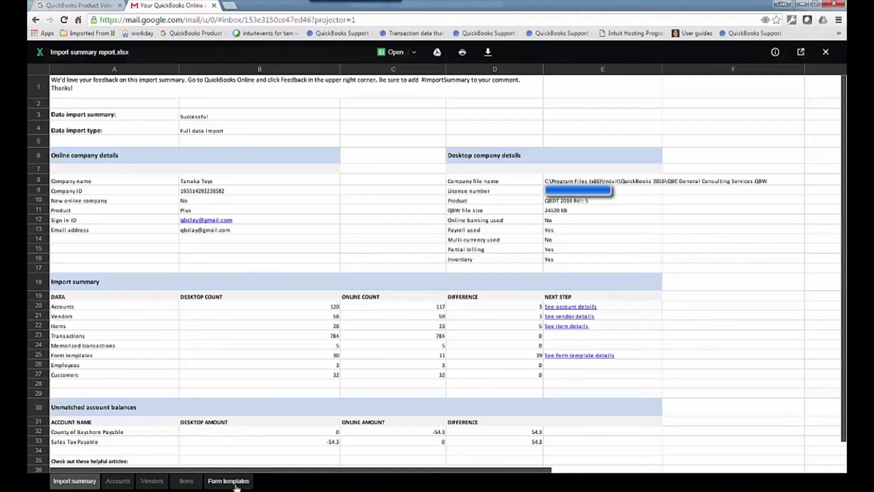
mouse_move(211, 184)
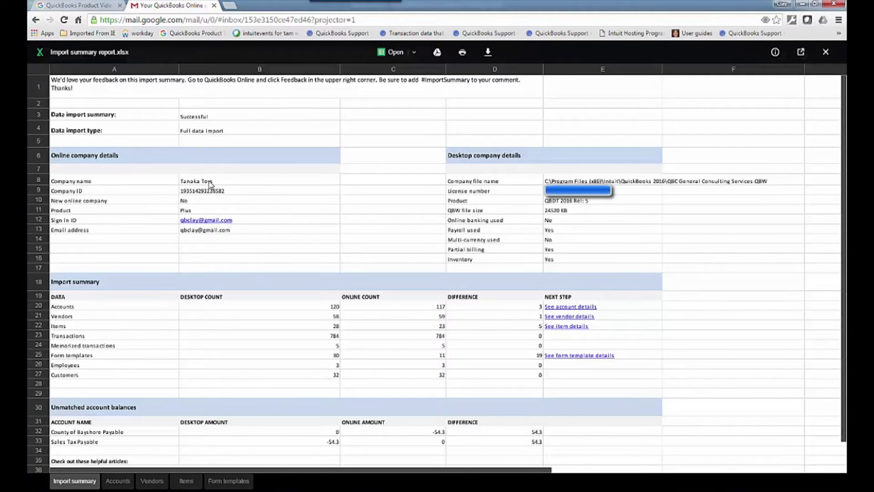
mouse_move(150, 197)
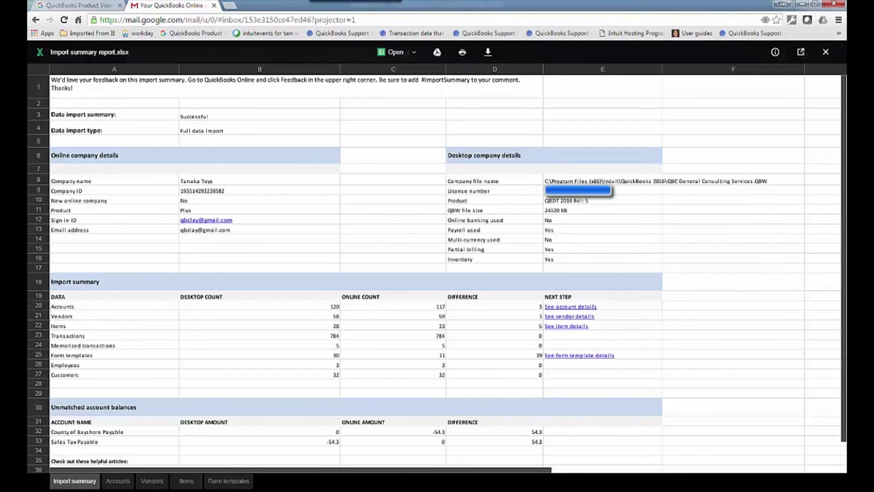
mouse_move(685, 186)
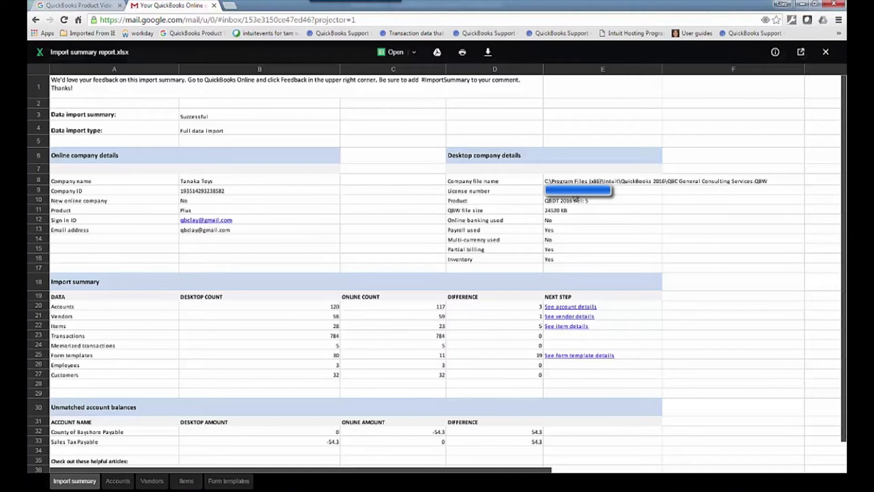
scroll("down", 3)
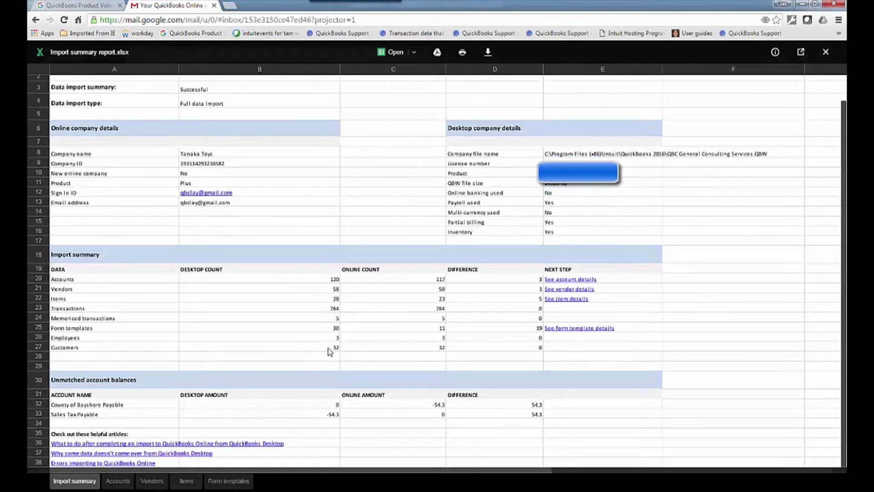
mouse_move(460, 328)
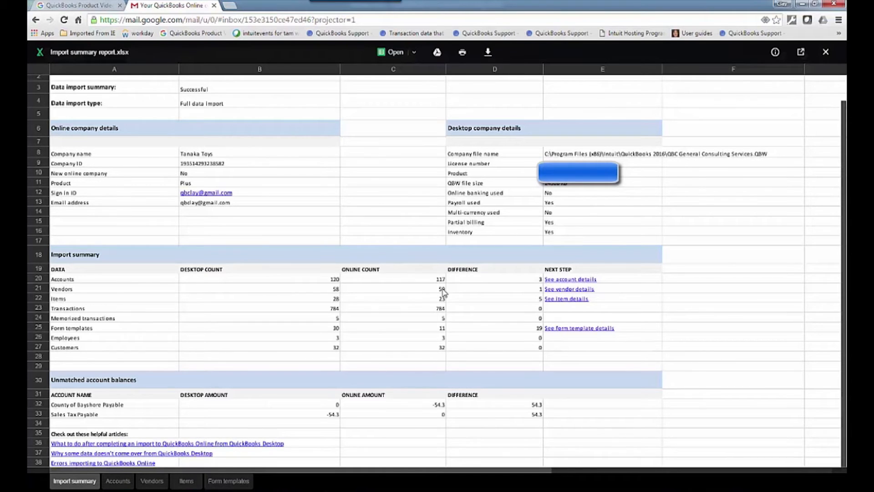
mouse_move(332, 420)
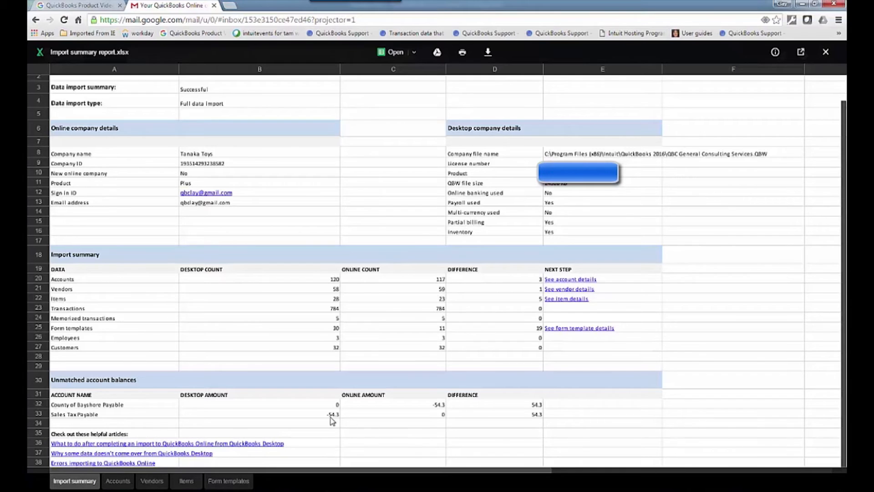
mouse_move(355, 413)
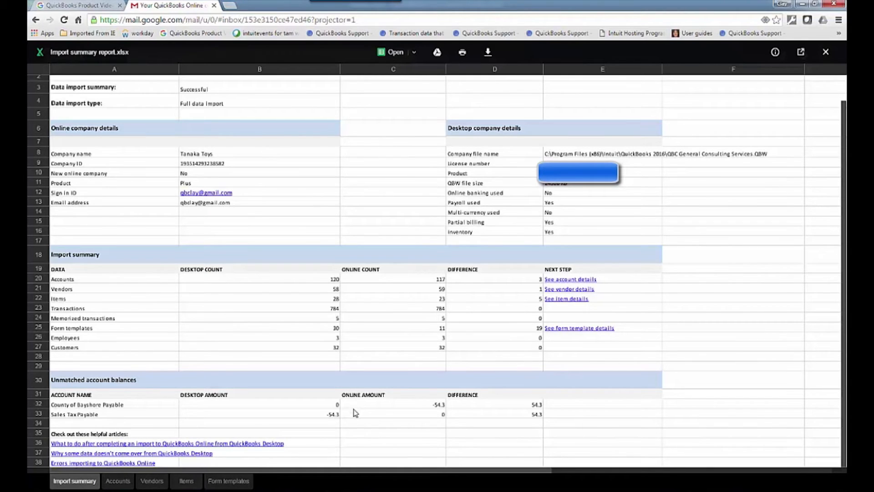
mouse_move(420, 358)
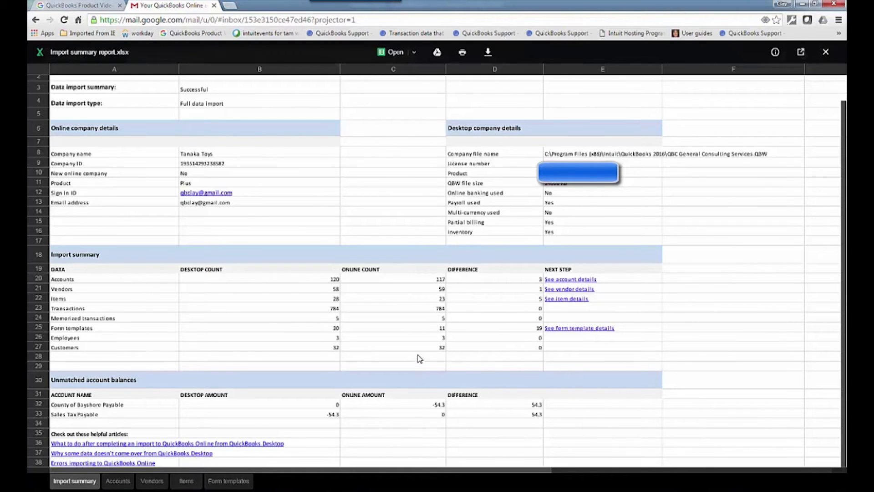
mouse_move(150, 447)
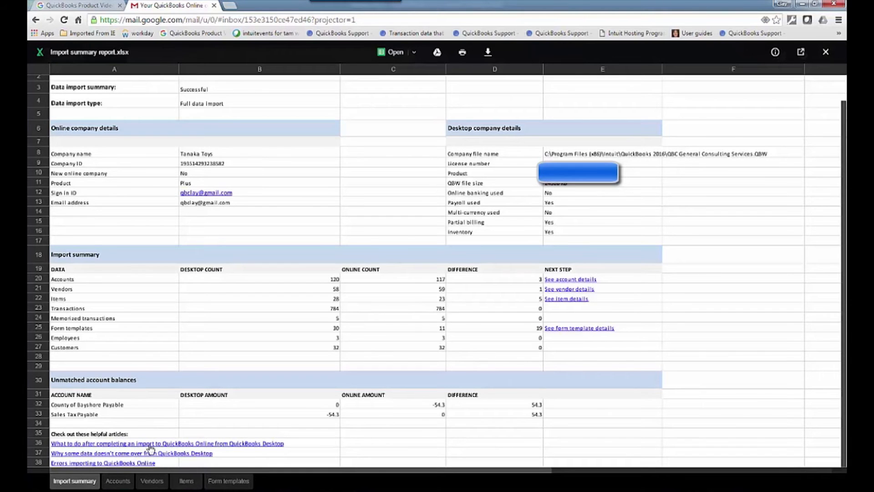
mouse_move(150, 454)
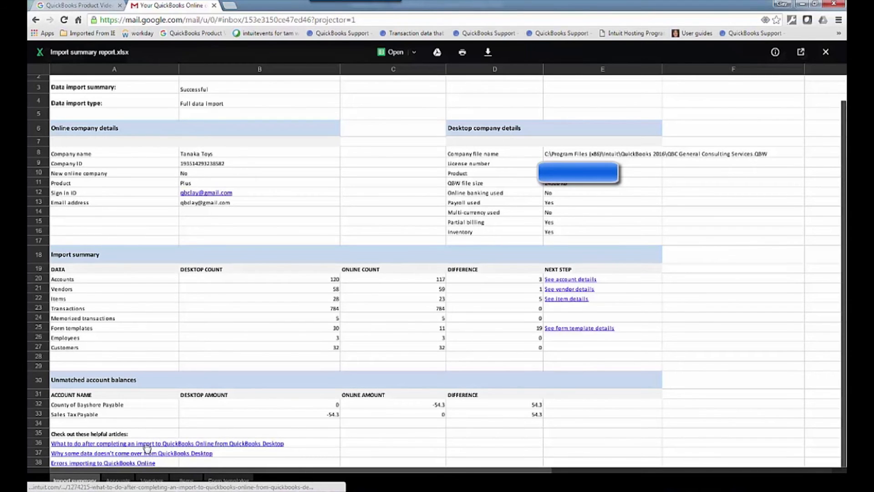
mouse_move(146, 463)
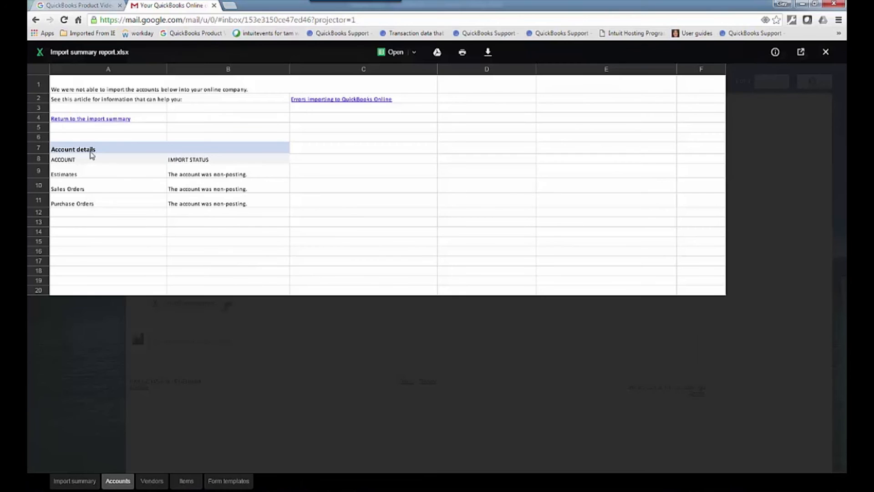
mouse_move(213, 319)
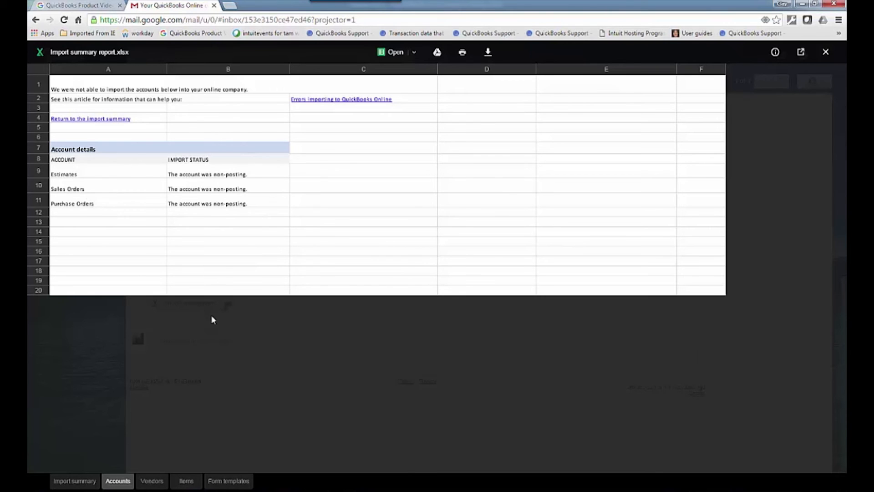
View the Vendors, Items and Form templates detail sheets, ending on Form templates
left_click(152, 481)
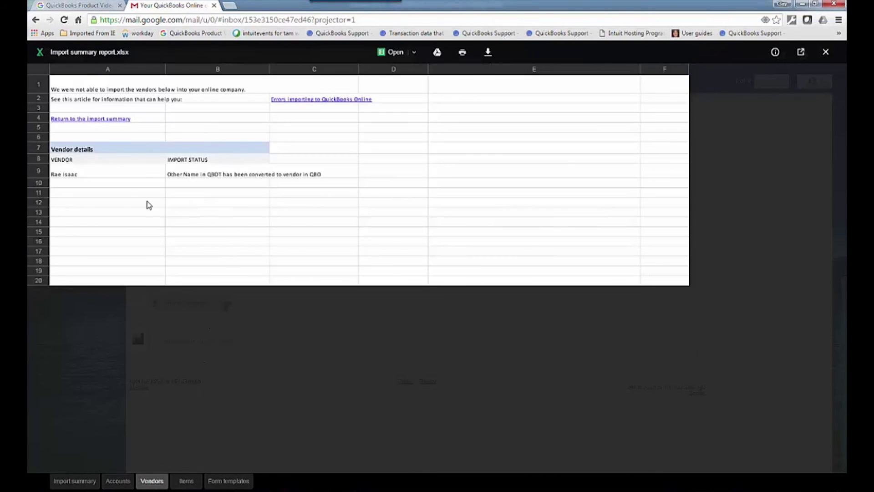
mouse_move(240, 179)
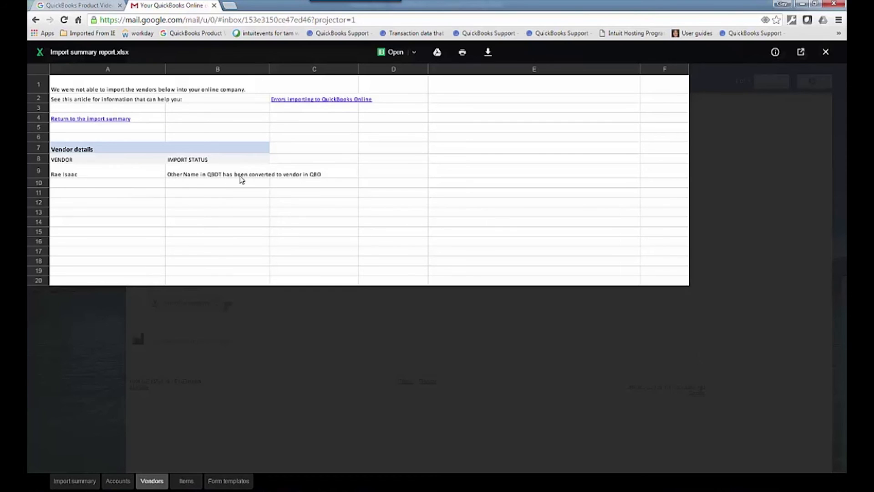
left_click(186, 481)
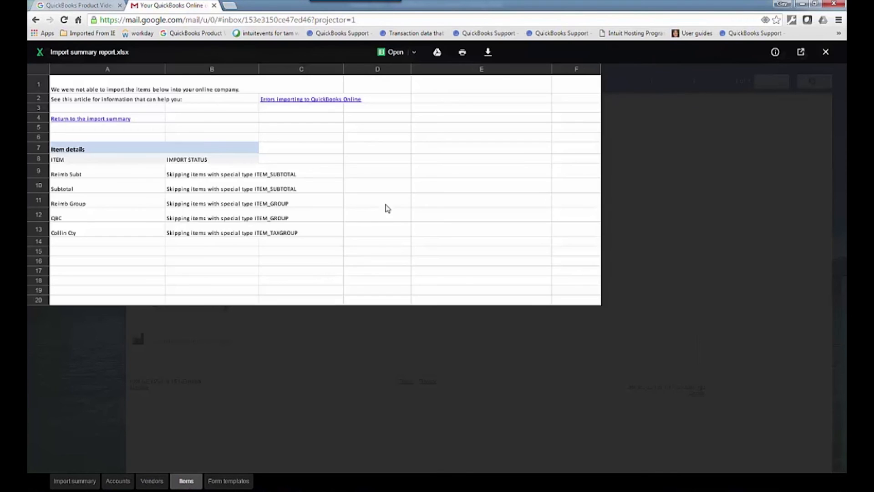
mouse_move(72, 221)
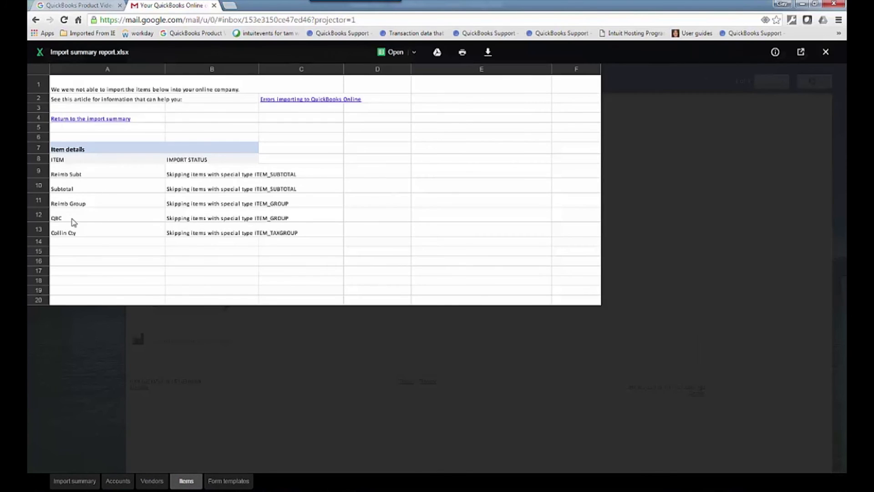
left_click(227, 480)
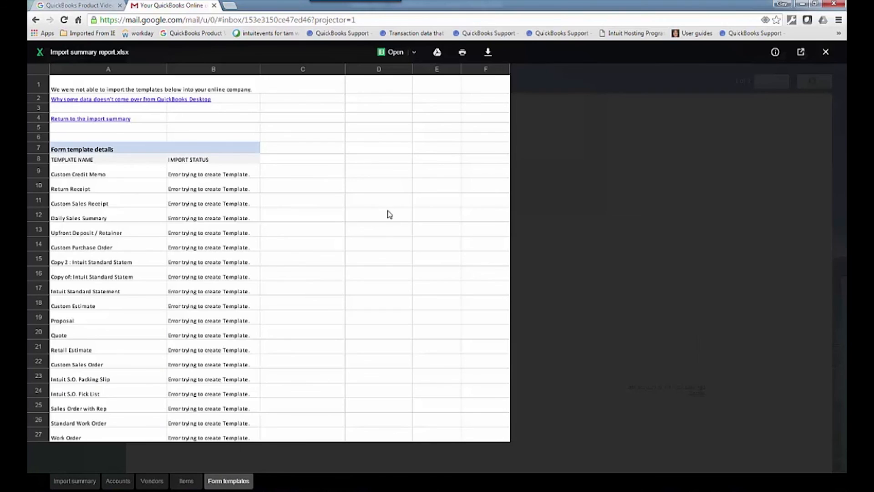
left_click(74, 481)
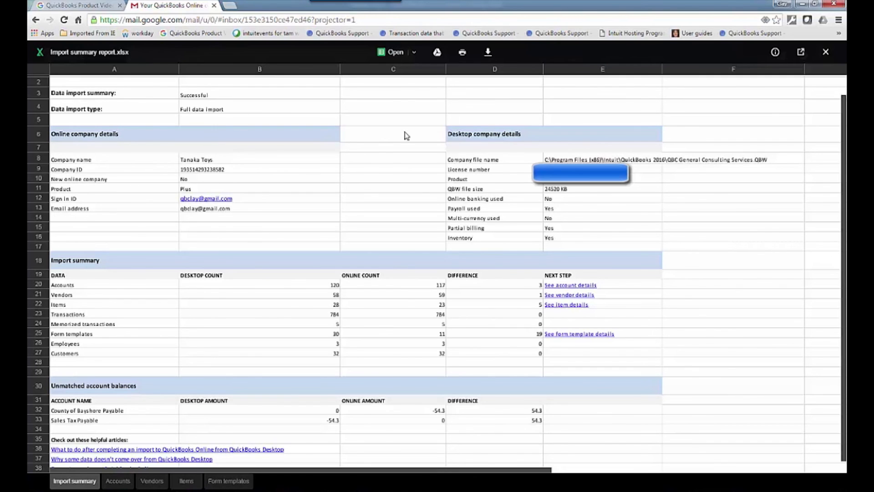
mouse_move(565, 292)
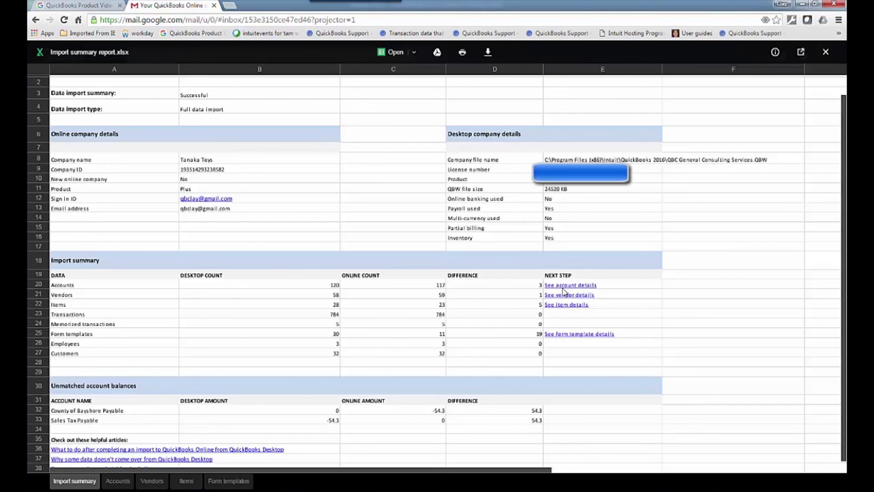
mouse_move(214, 424)
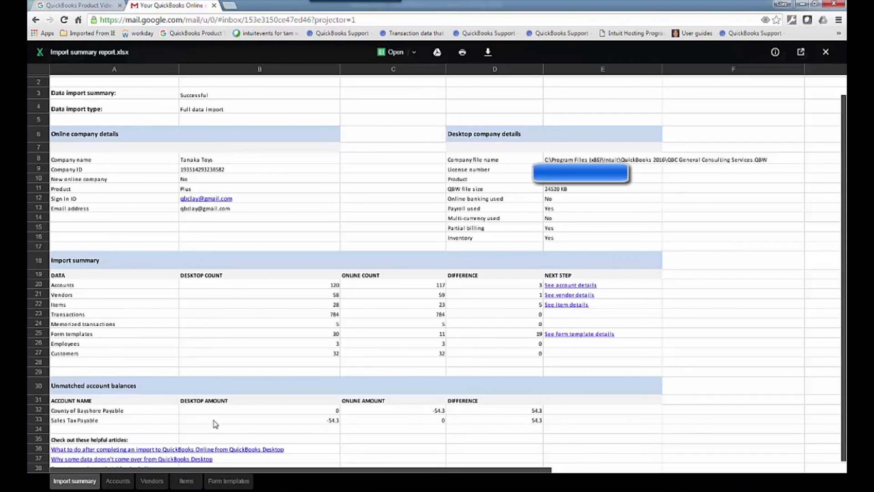